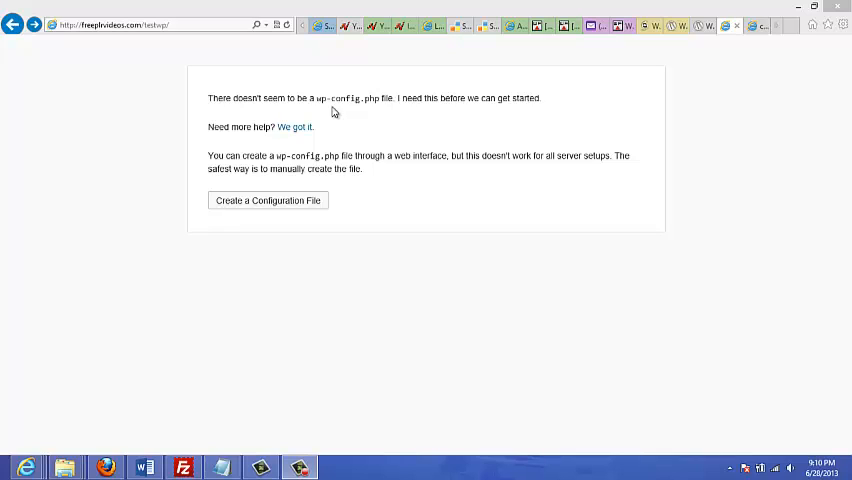
mouse_move(392, 134)
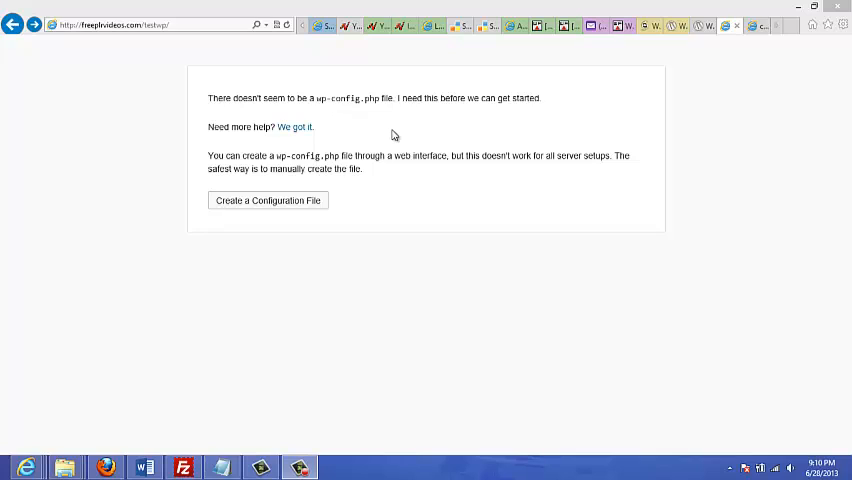
mouse_move(463, 156)
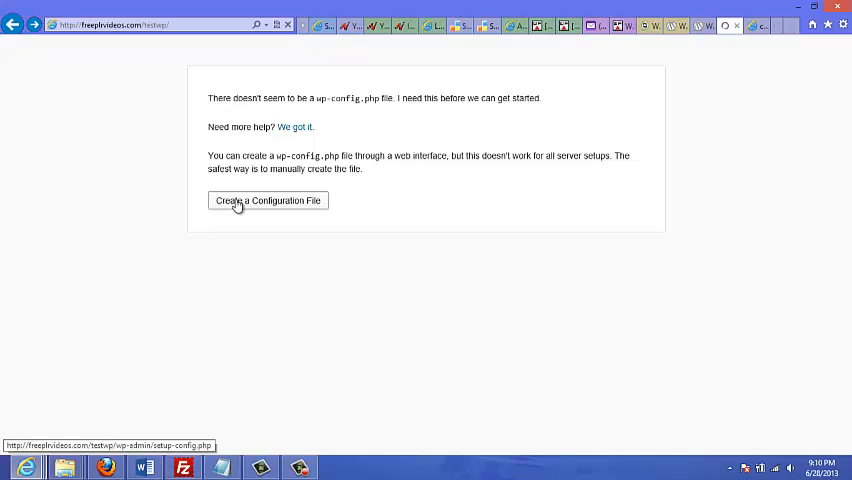
- Begin creating the wp-config.php file and proceed past the welcome screen with Let's go!
click(267, 201)
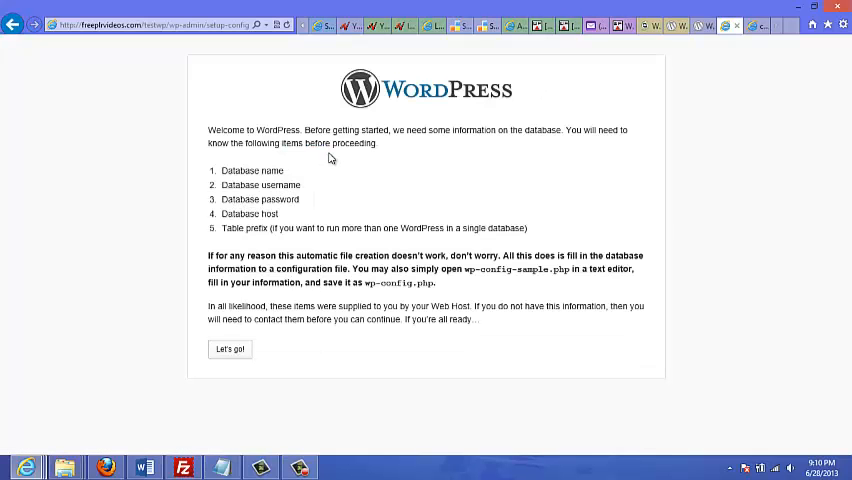
mouse_move(227, 185)
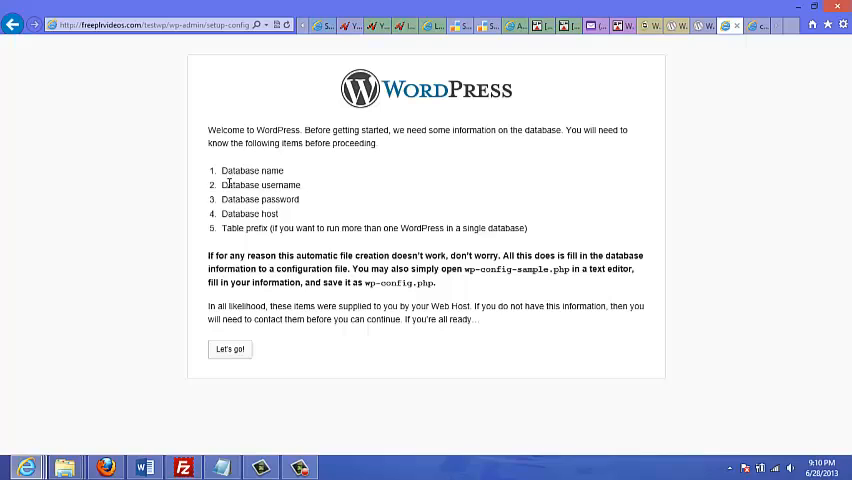
mouse_move(278, 181)
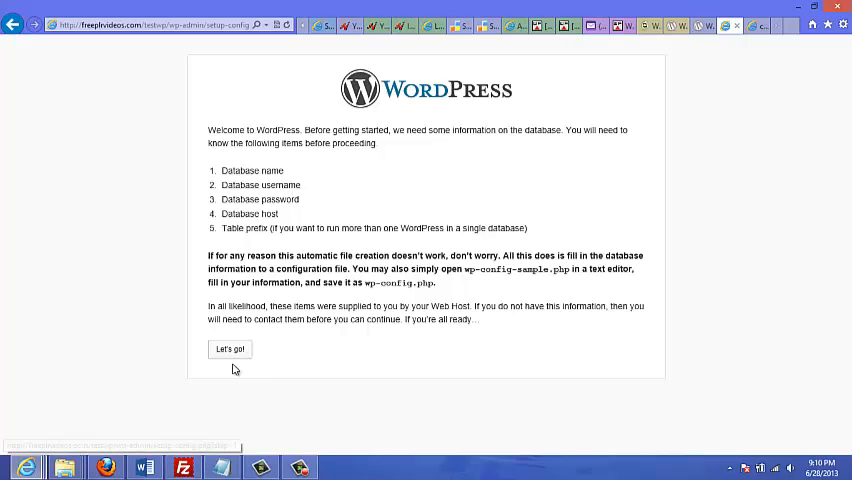
click(230, 348)
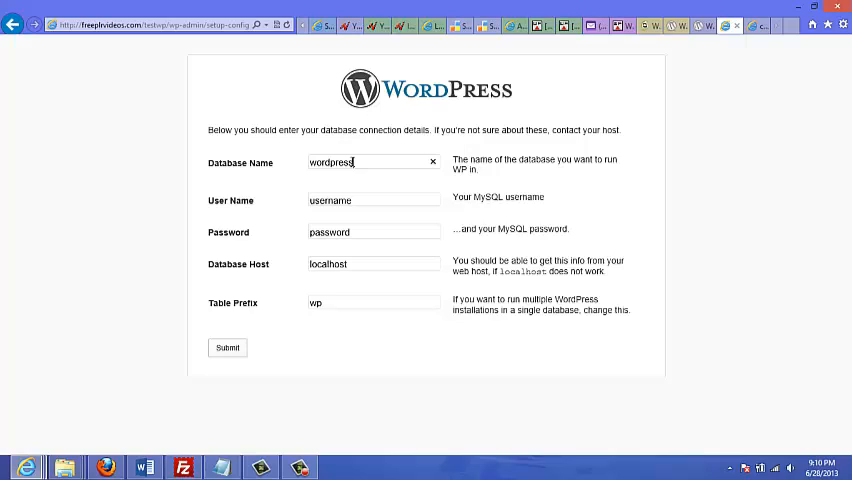
- Replace the default database name, username and password with the new connection details
click(432, 162)
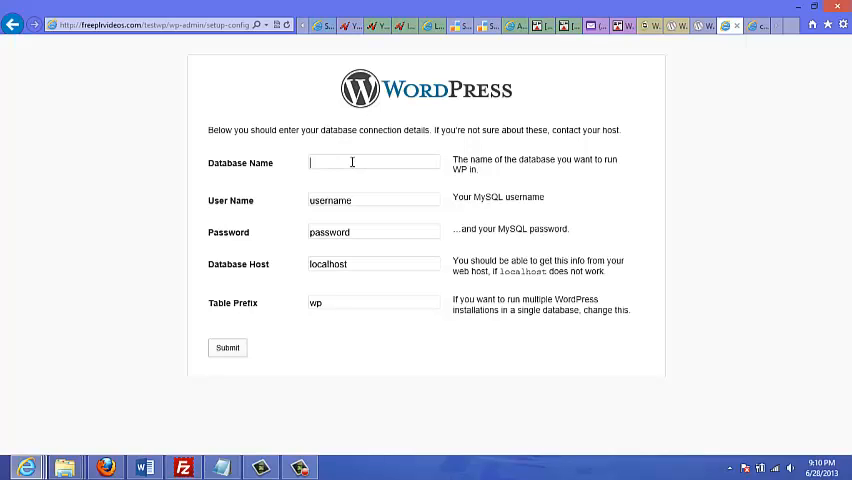
text(franziz_testwp2)
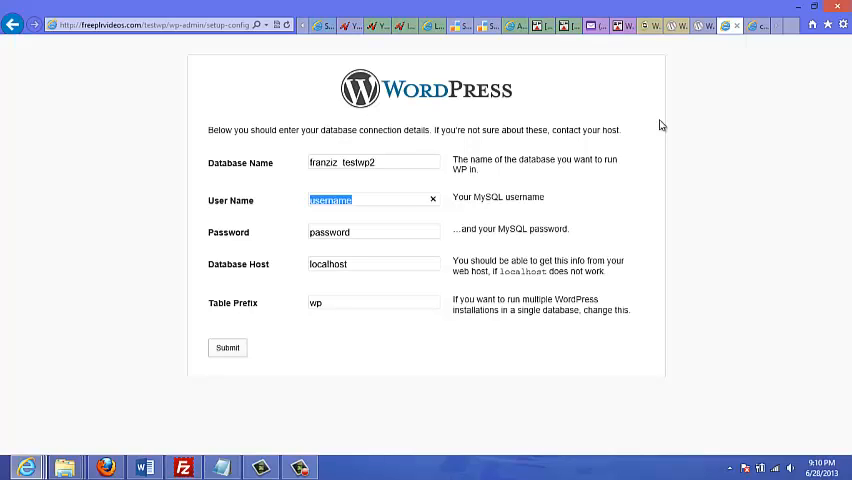
text(franziz_testwp2)
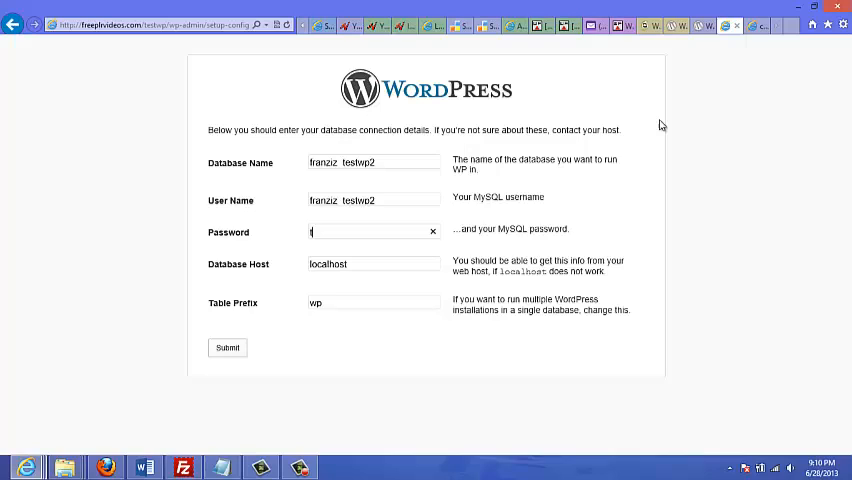
text(esting)
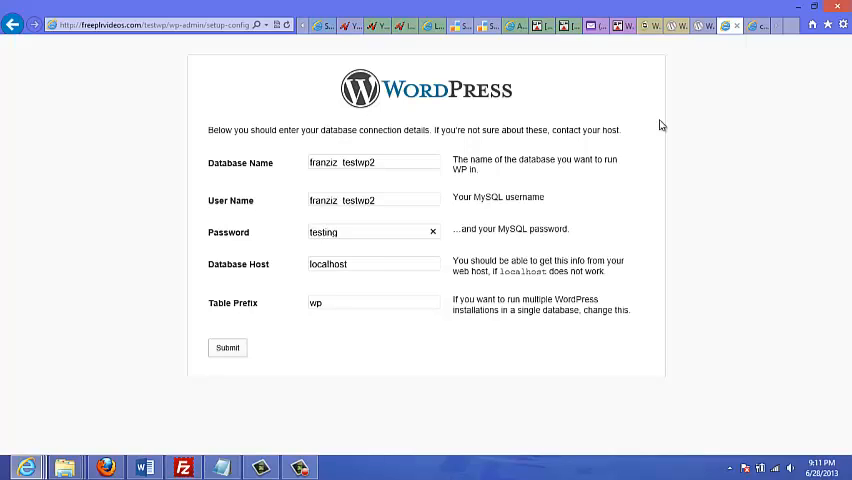
text(hey)
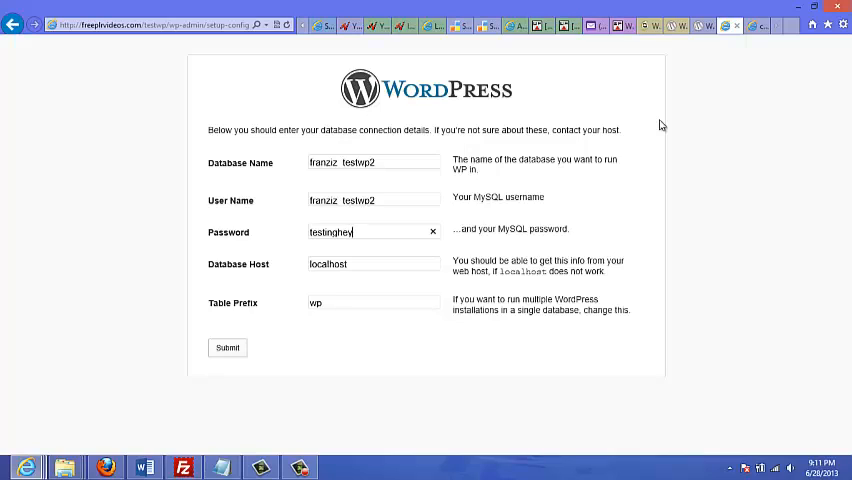
text(123)
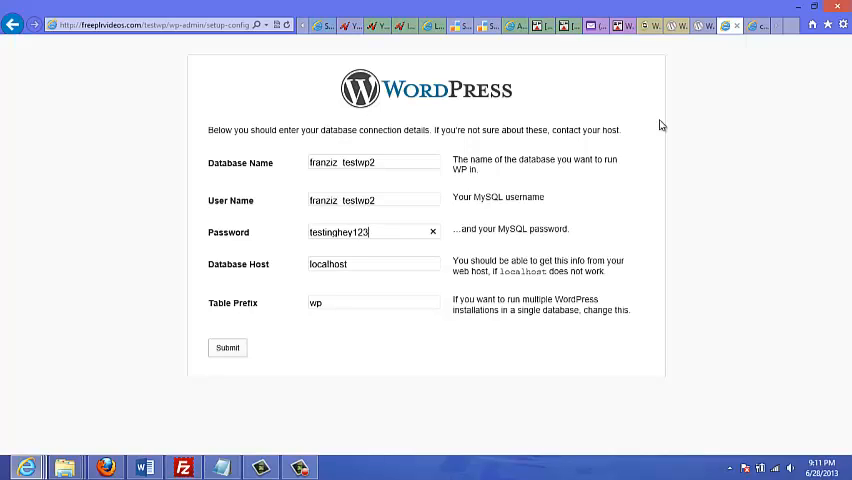
- Check the Database Host and table prefix fields, then submit the connection details
click(370, 264)
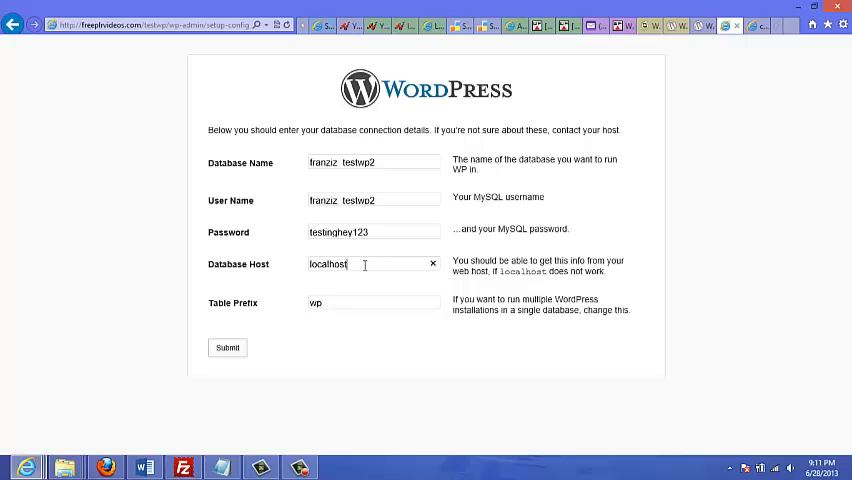
click(373, 302)
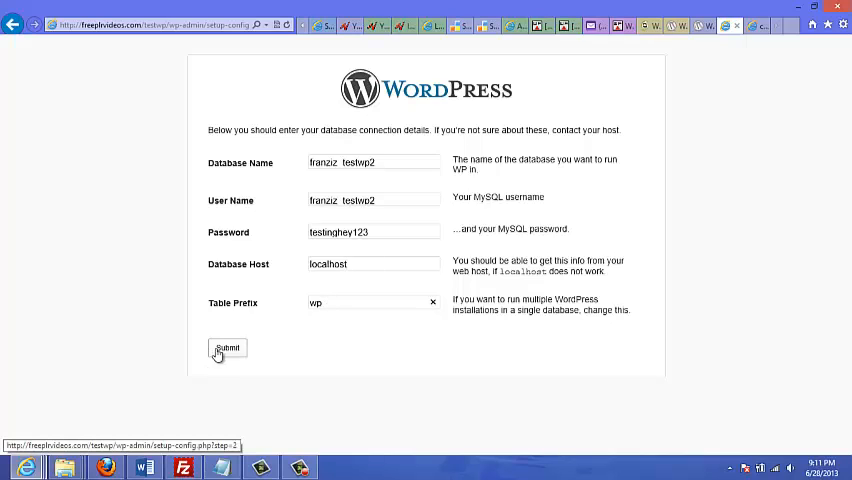
click(370, 302)
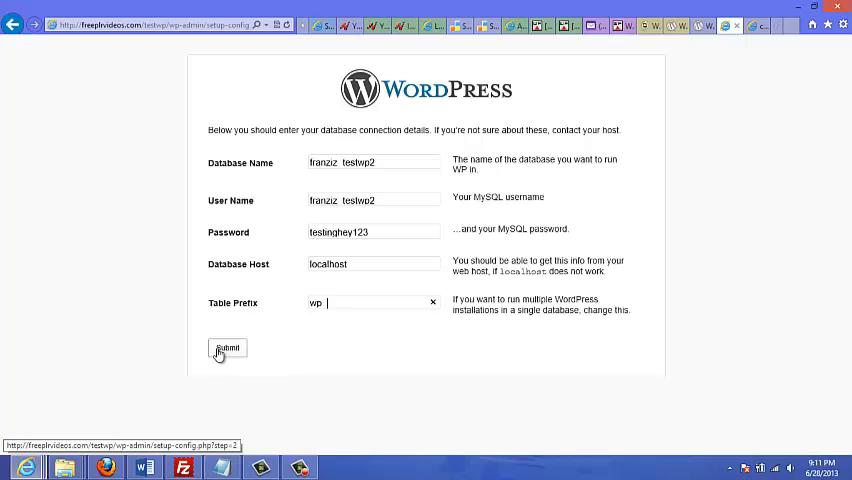
click(227, 348)
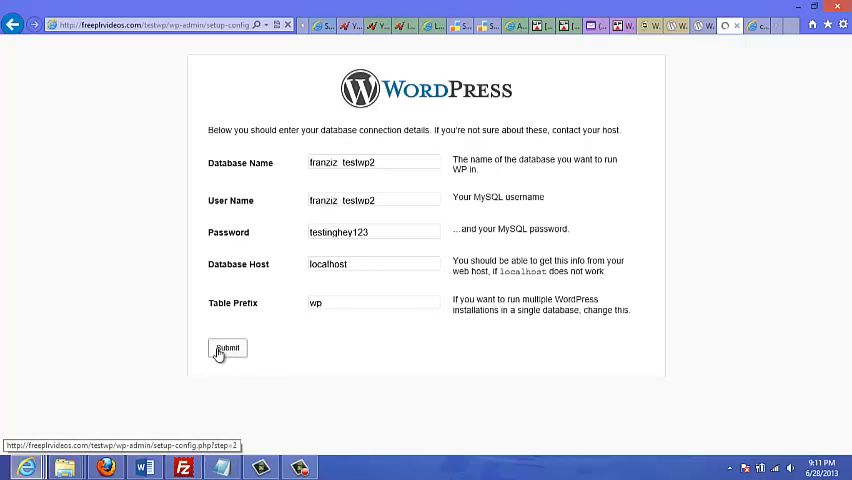
click(227, 348)
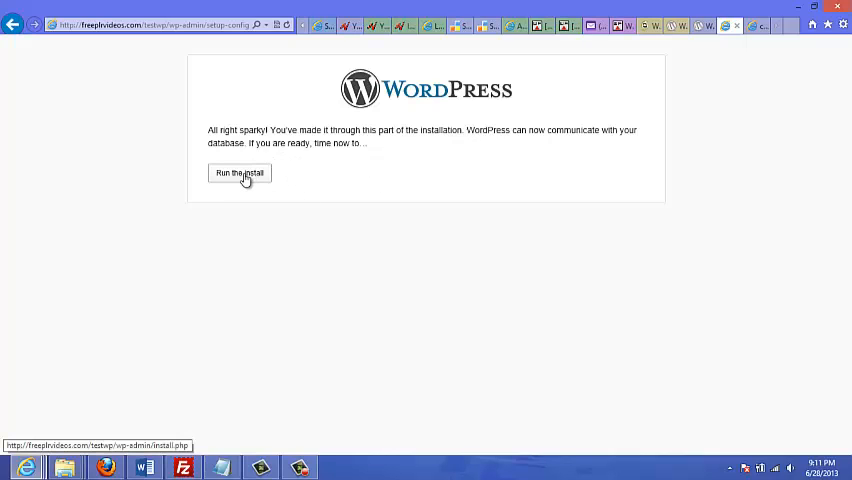
- Run the install to load install.php with its Information needed form
click(239, 173)
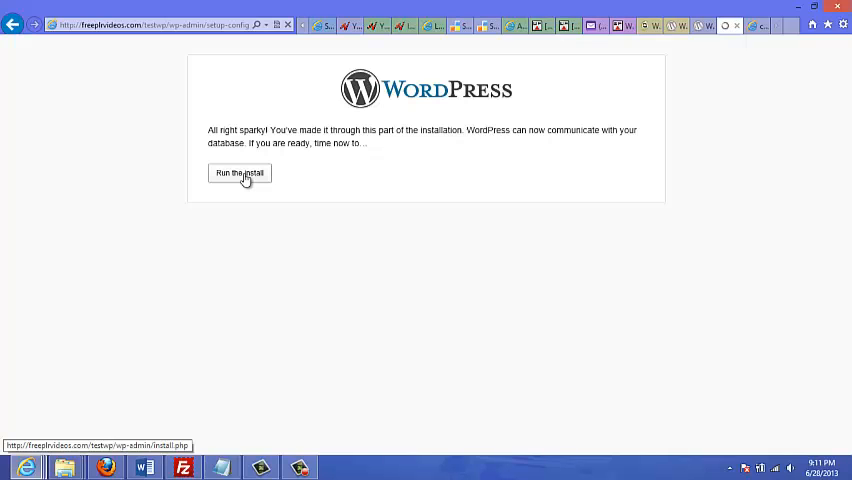
click(239, 173)
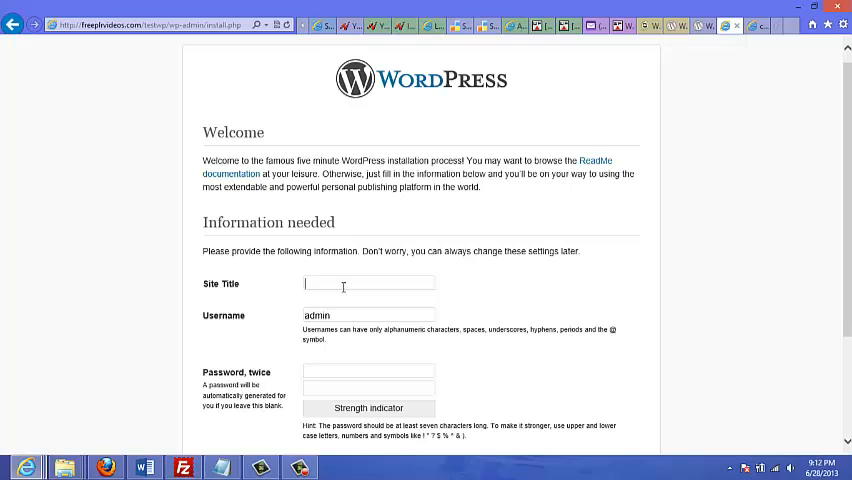
- Title the site 'Testing WP', enter the password twice, and select the e-mail field
text(T)
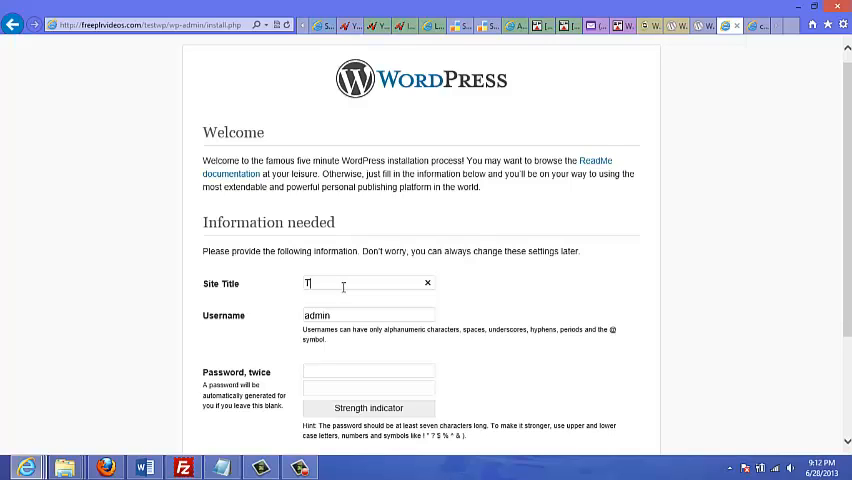
text(esting W)
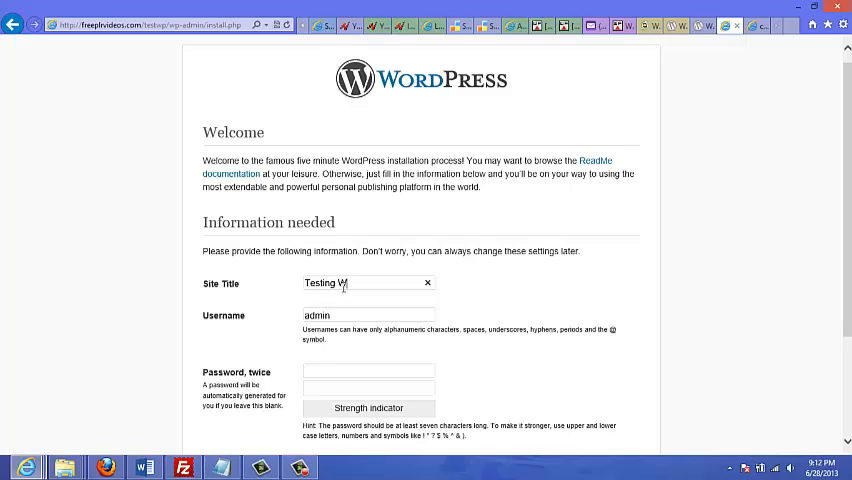
text(P)
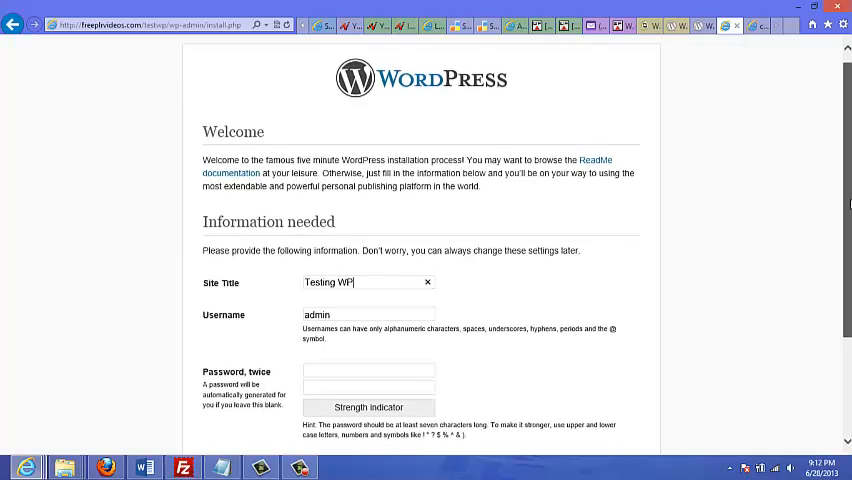
scroll(down, 3)
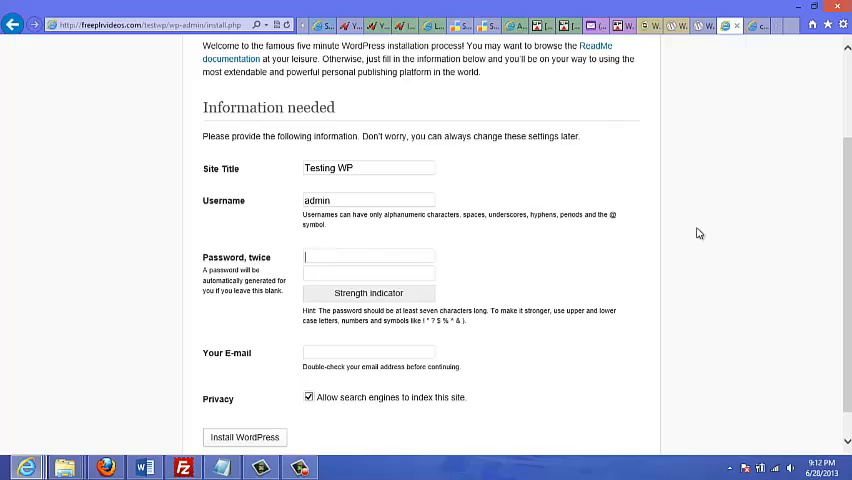
mouse_move(624, 263)
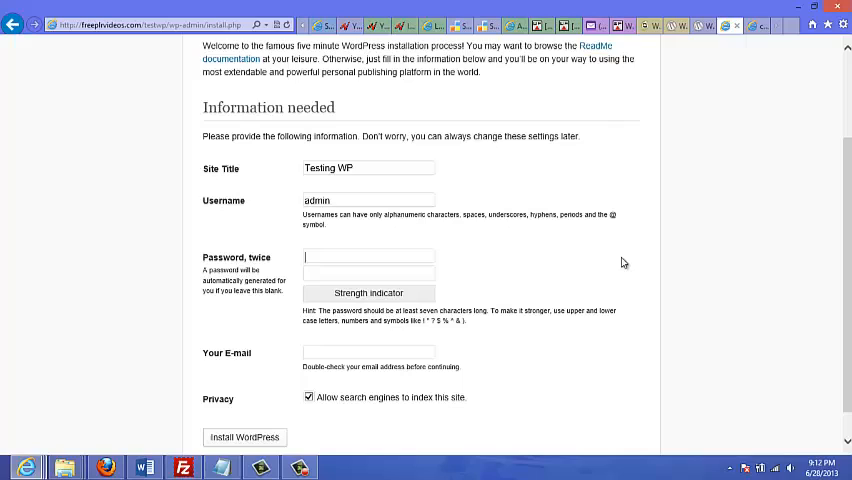
text(•)
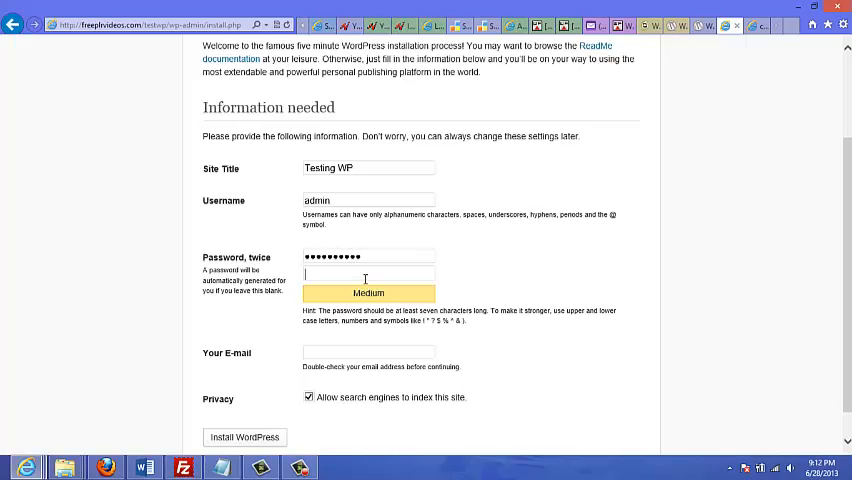
text(••••)
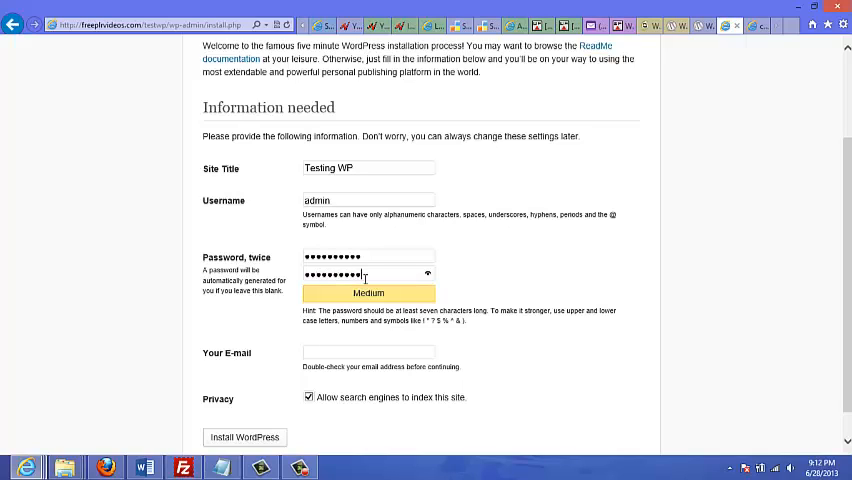
click(367, 352)
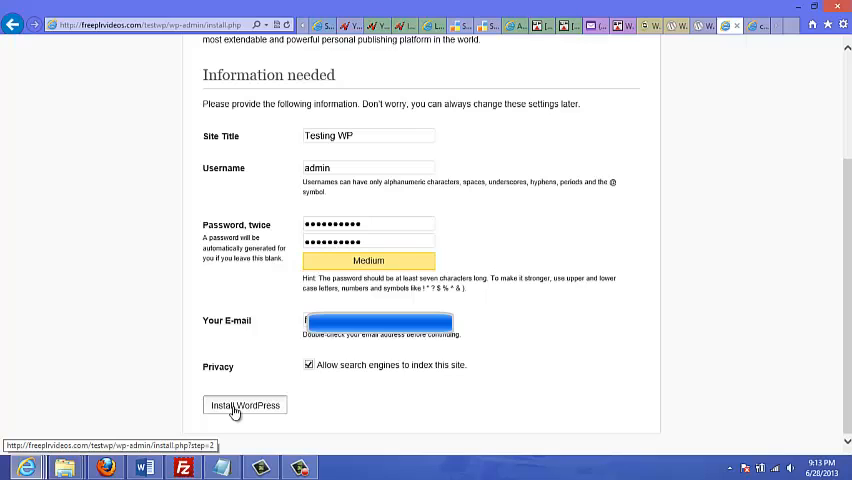
- Submit the site details with Install WordPress to reach the Success! page
click(245, 405)
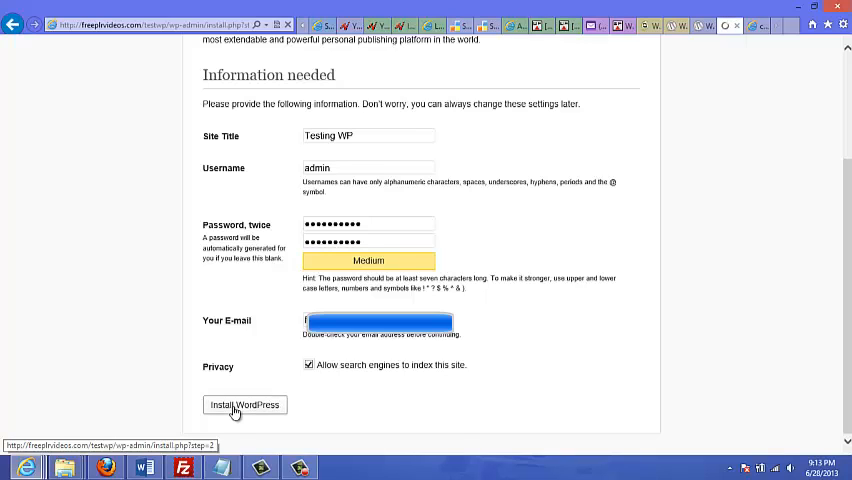
click(244, 404)
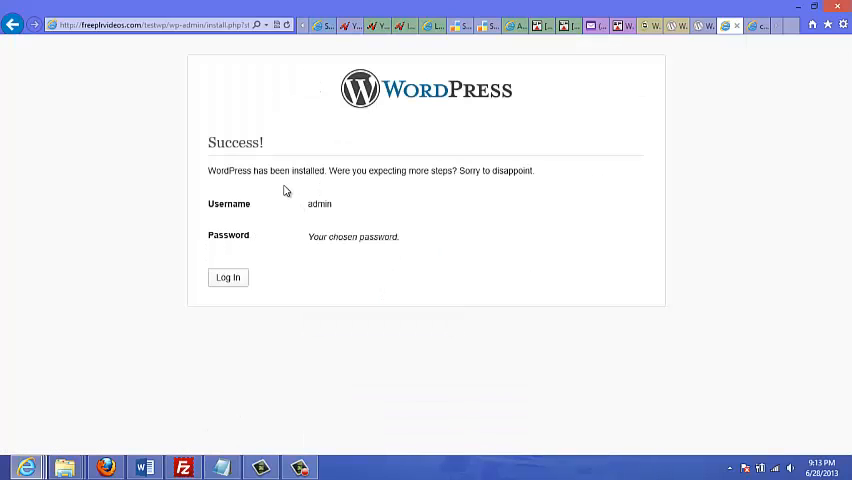
mouse_move(407, 190)
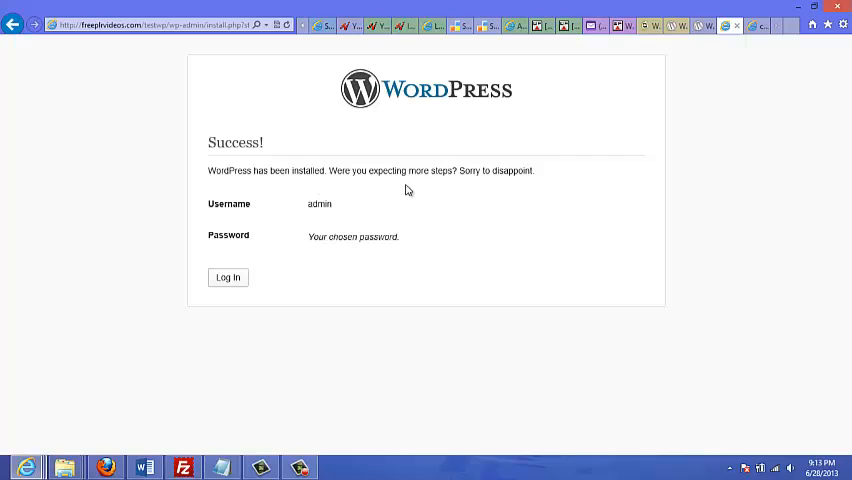
mouse_move(316, 226)
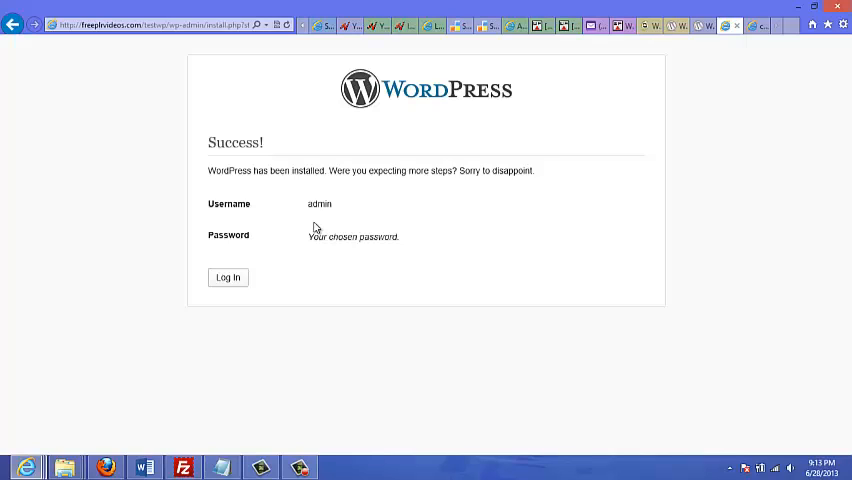
mouse_move(457, 252)
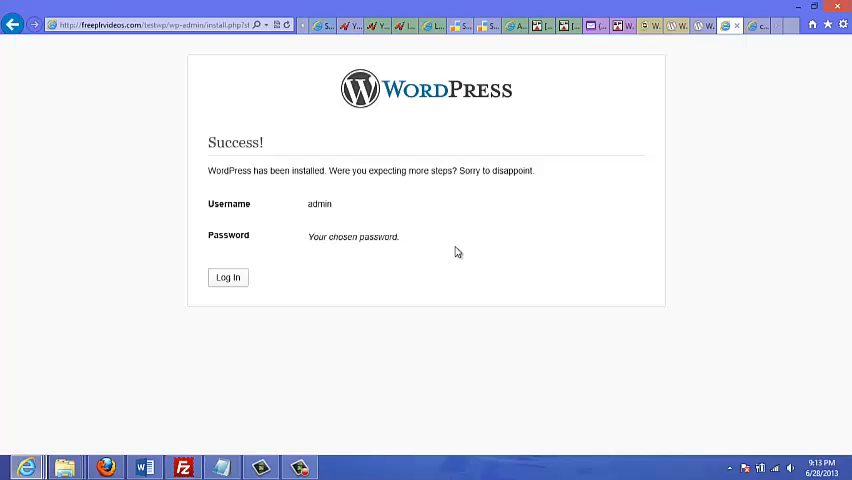